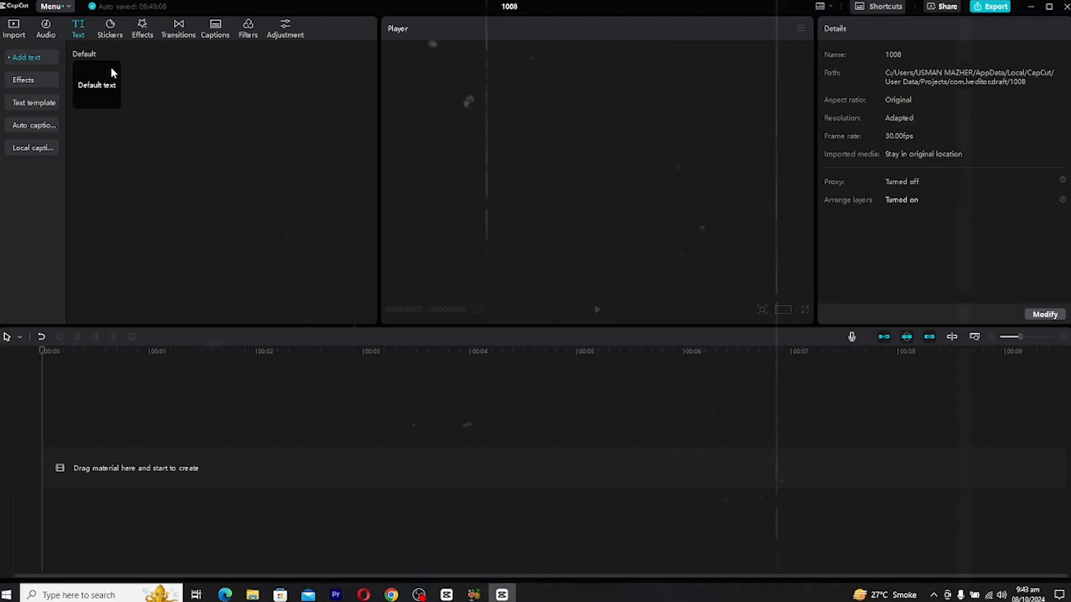
Step: Add a default text clip and replace it with the years 2001–2007, one per line
double_click(97, 84)
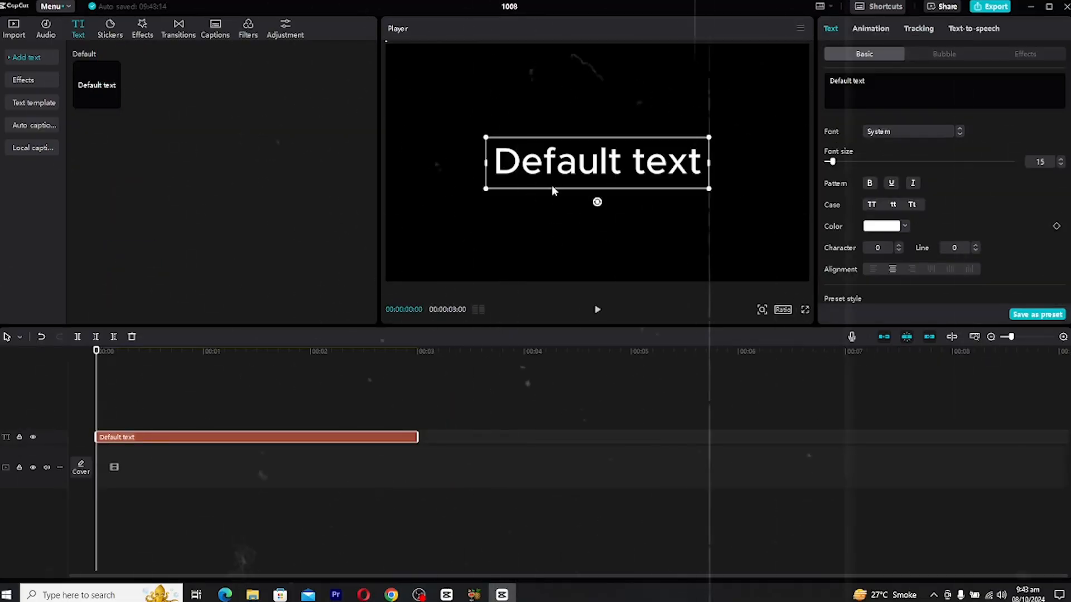
text(2)
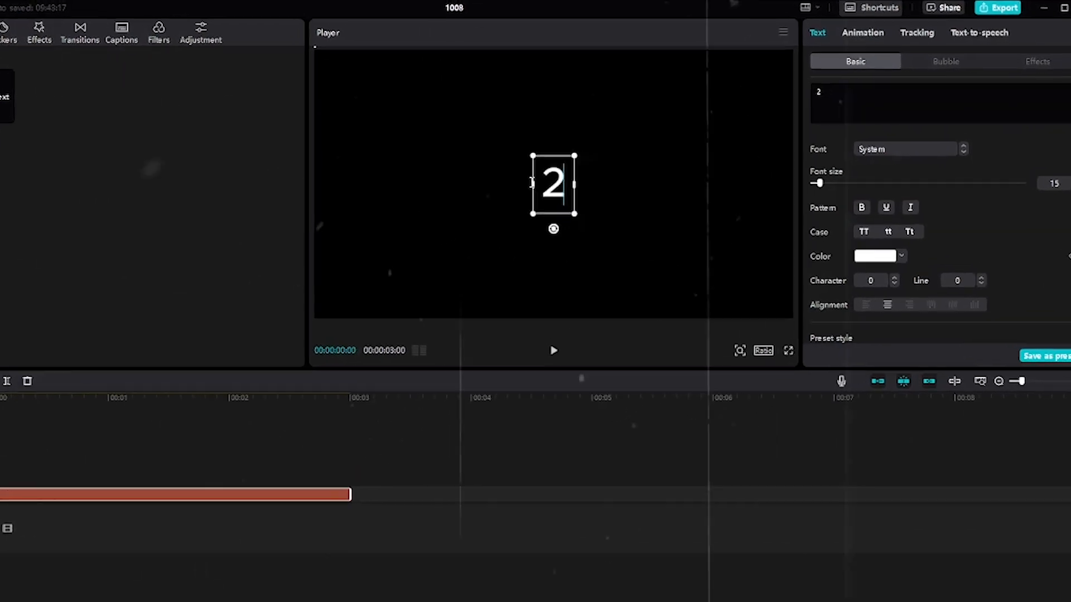
text(2001)
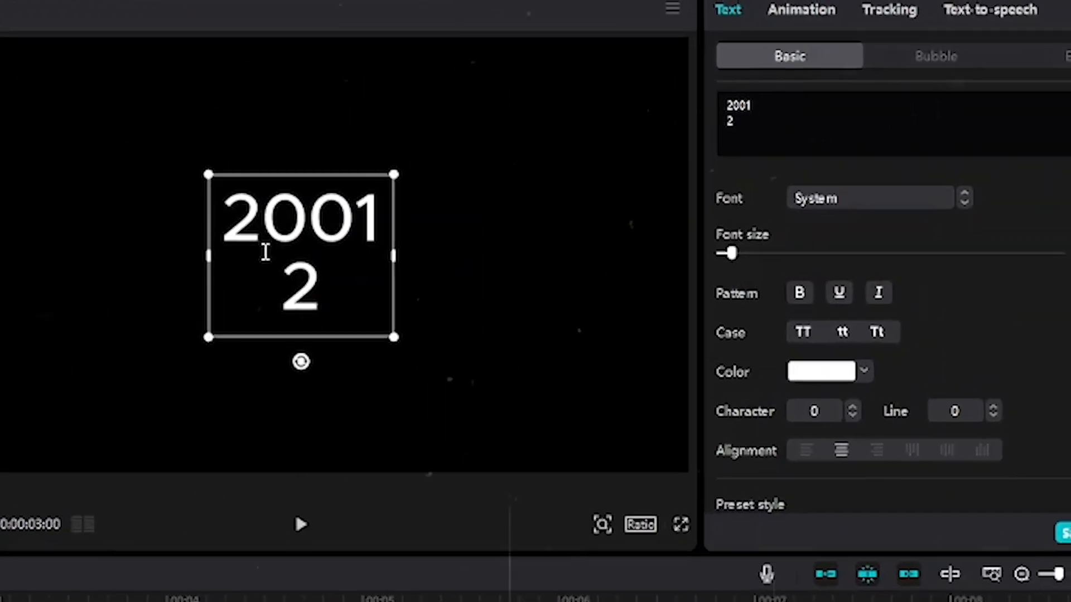
text(2003)
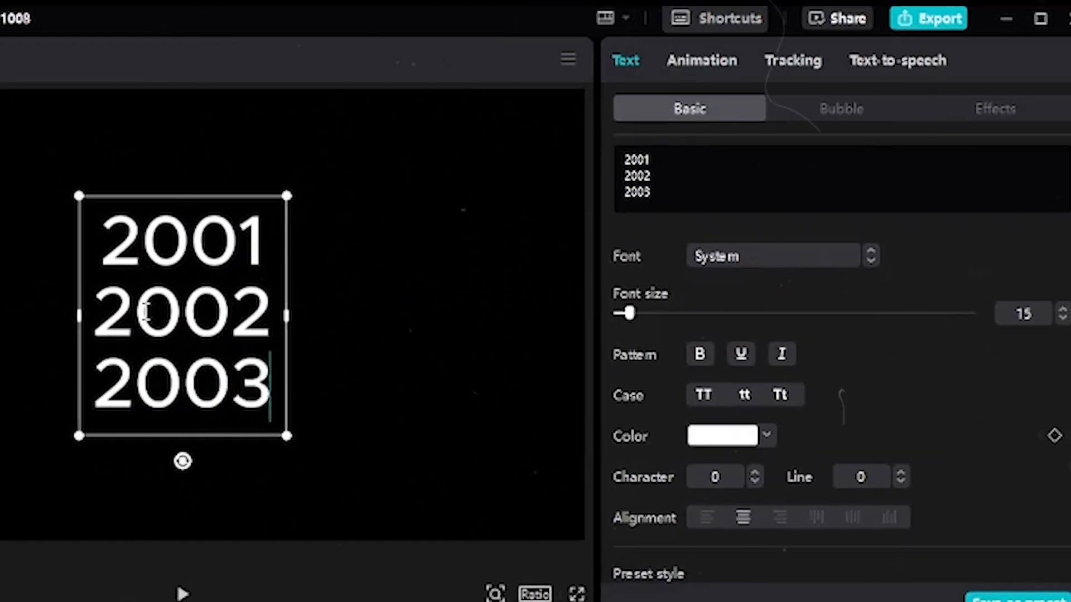
text(2004)
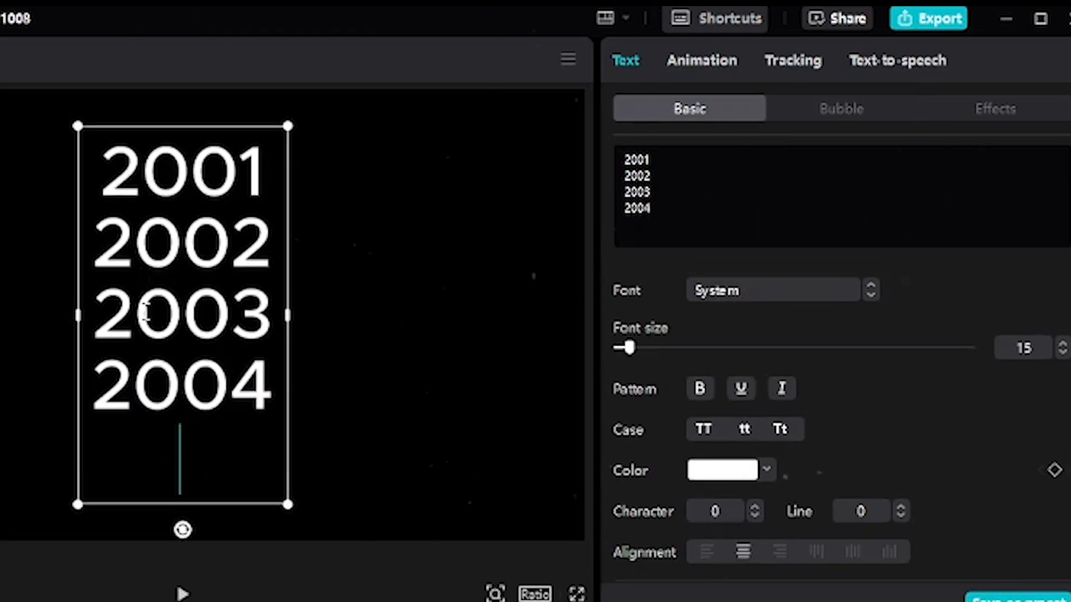
text(2005)
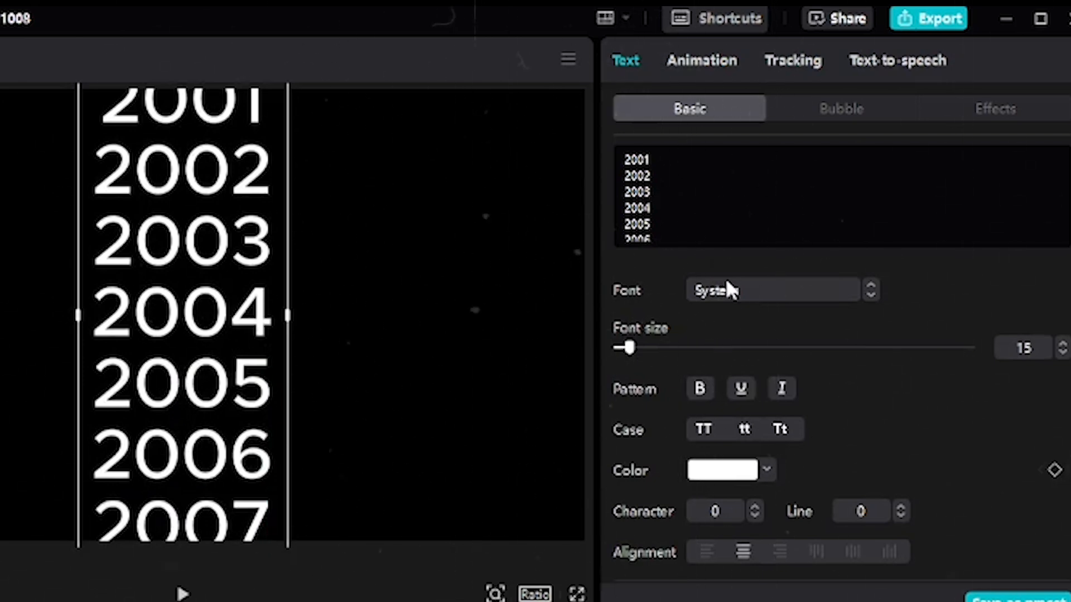
Step: Set the years text to the ZY Elegant font and enable a white Glow
click(772, 289)
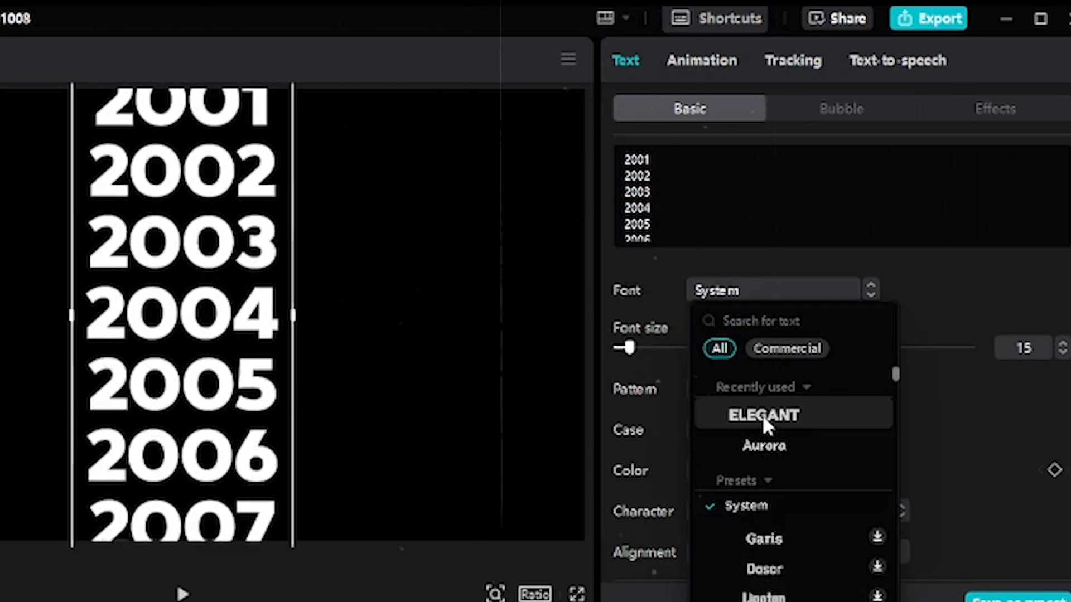
click(763, 415)
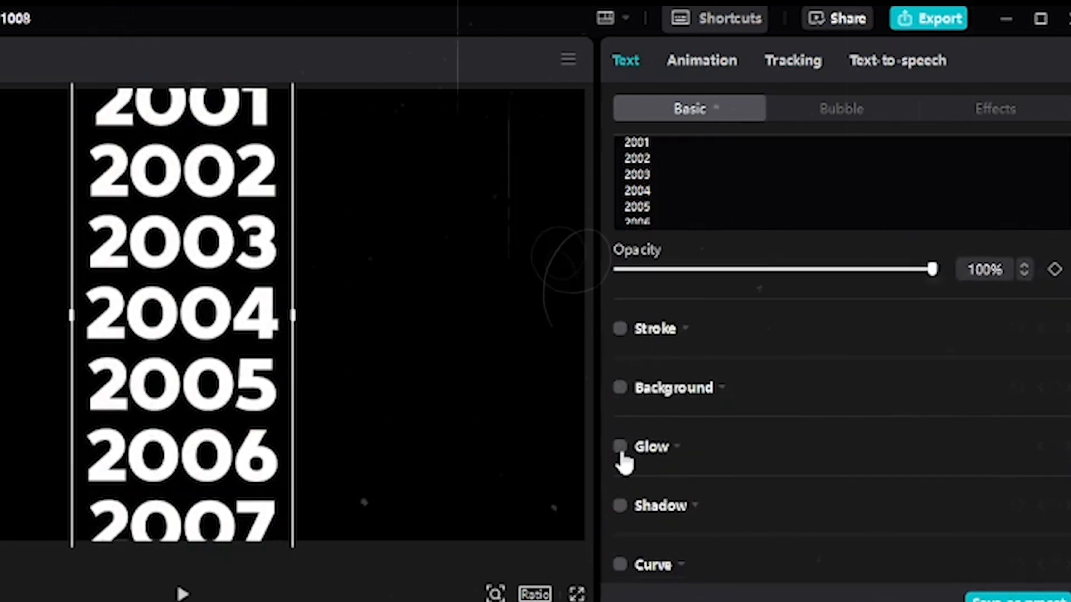
click(619, 447)
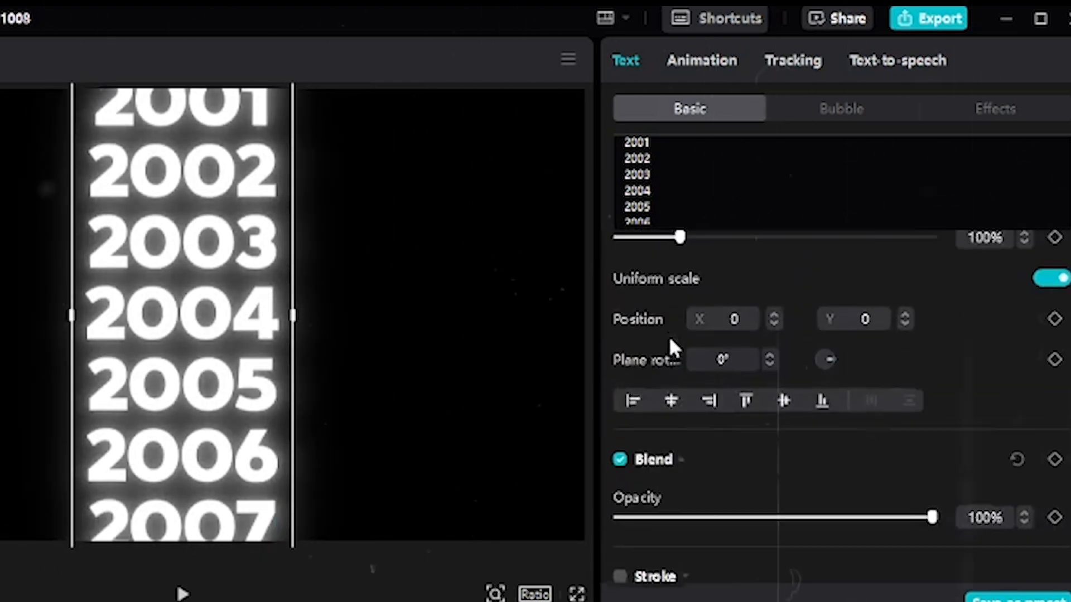
scroll(down, 3)
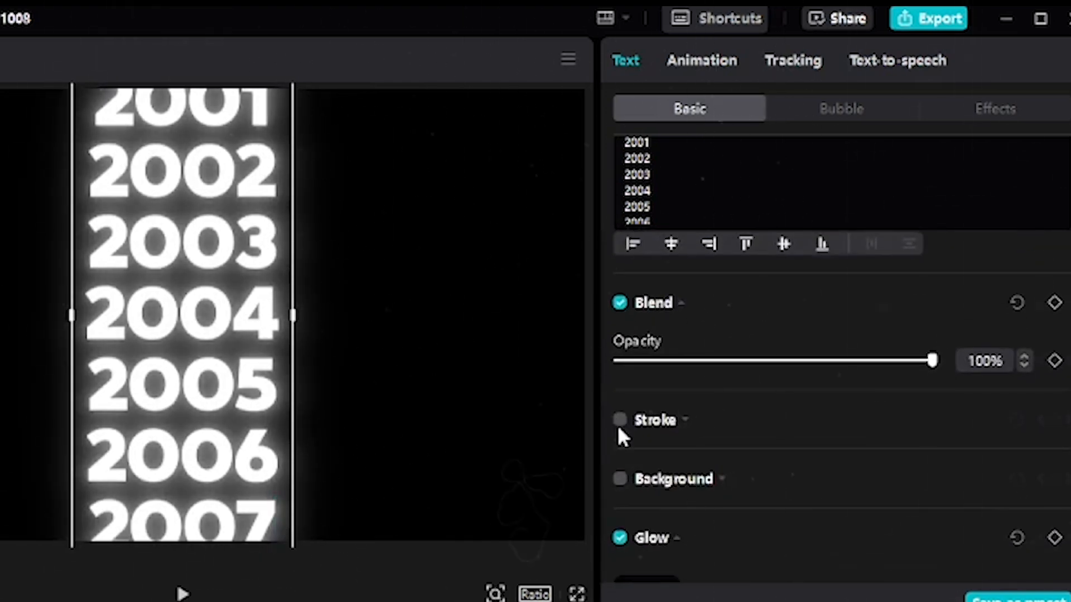
click(619, 419)
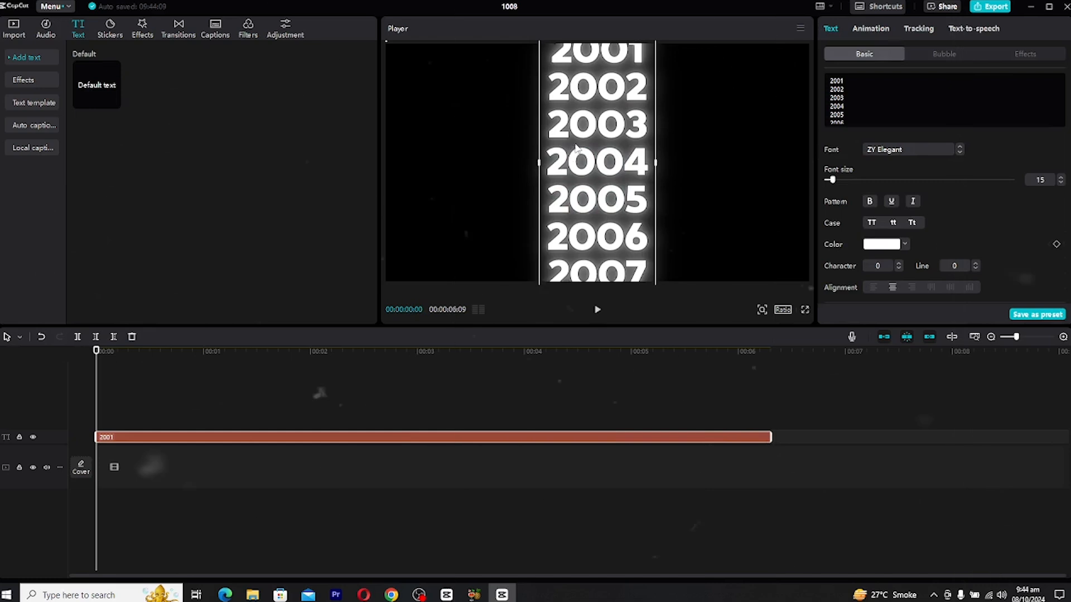
Step: Keyframe the years text low at the start, then drag it up at the end
click(596, 198)
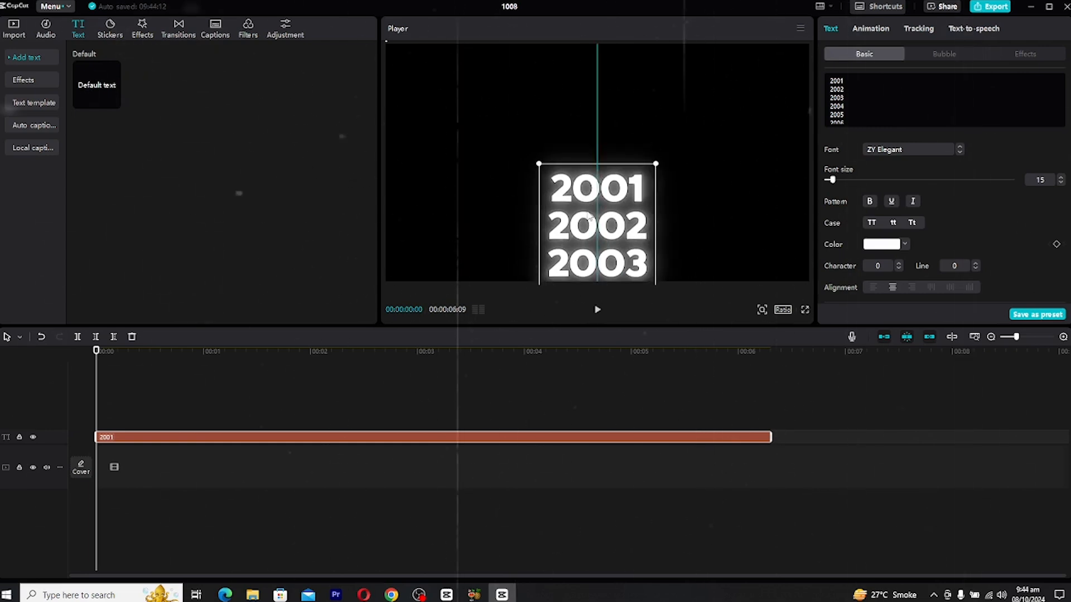
scroll(down, 3)
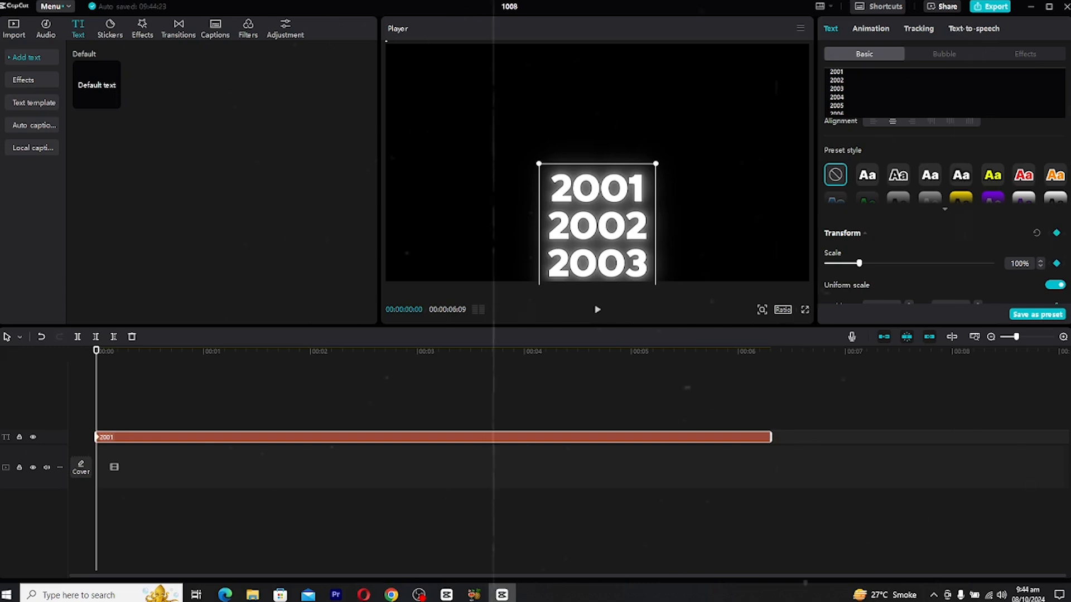
click(400, 351)
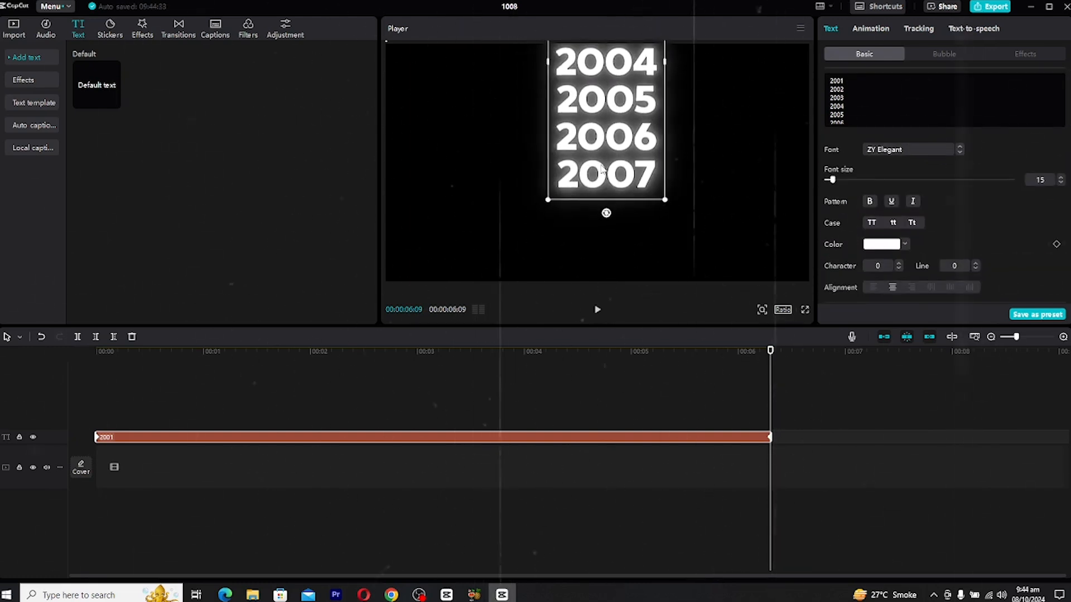
drag(770, 350, 228, 350)
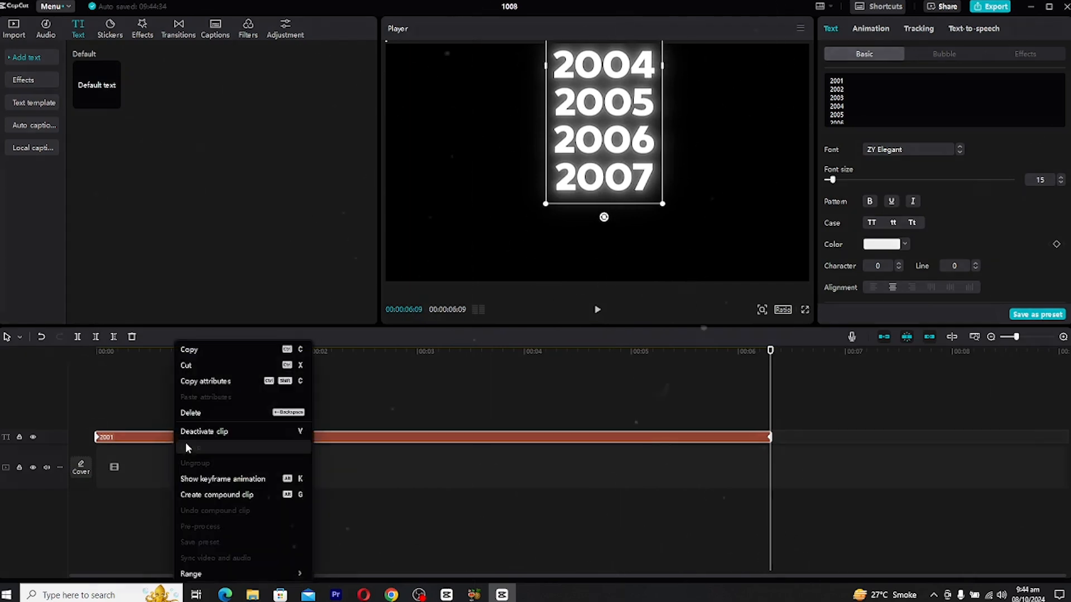
Step: Apply the Ease Out 3 curve to the Y position and adjust its handle
click(223, 478)
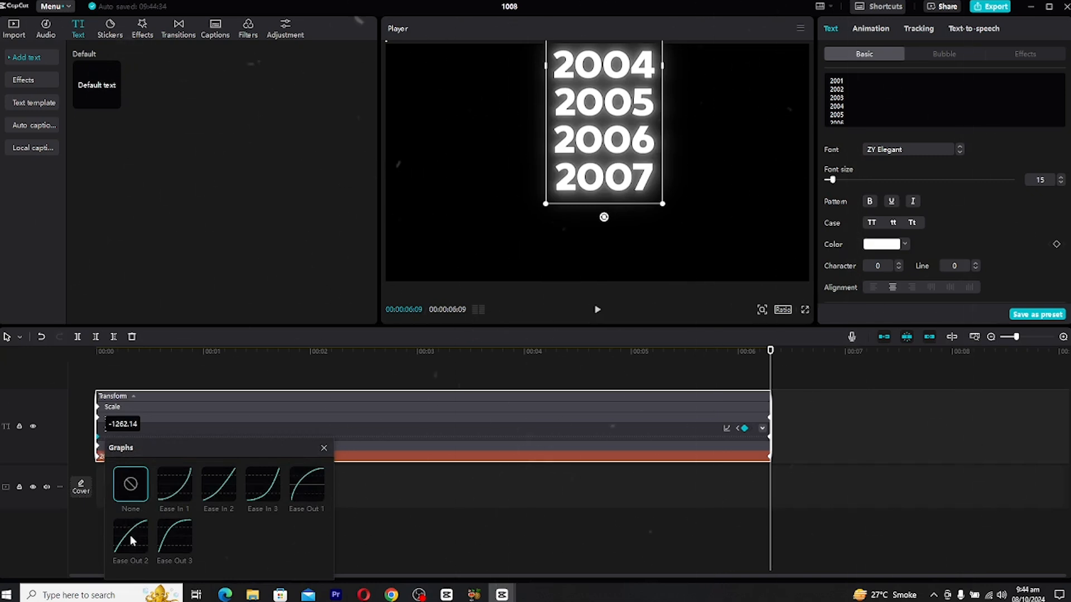
click(174, 542)
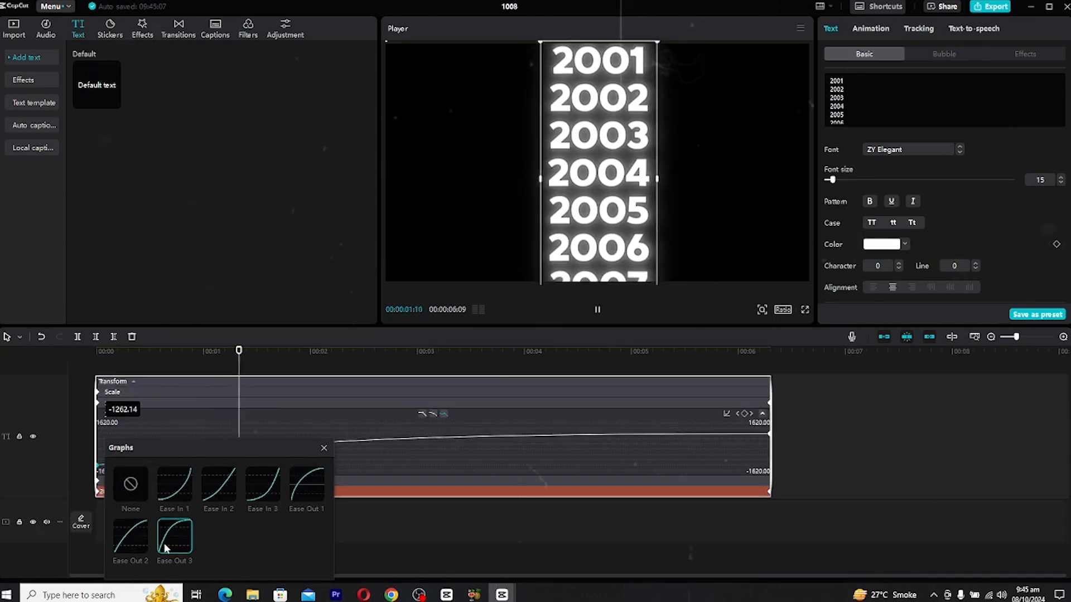
click(452, 351)
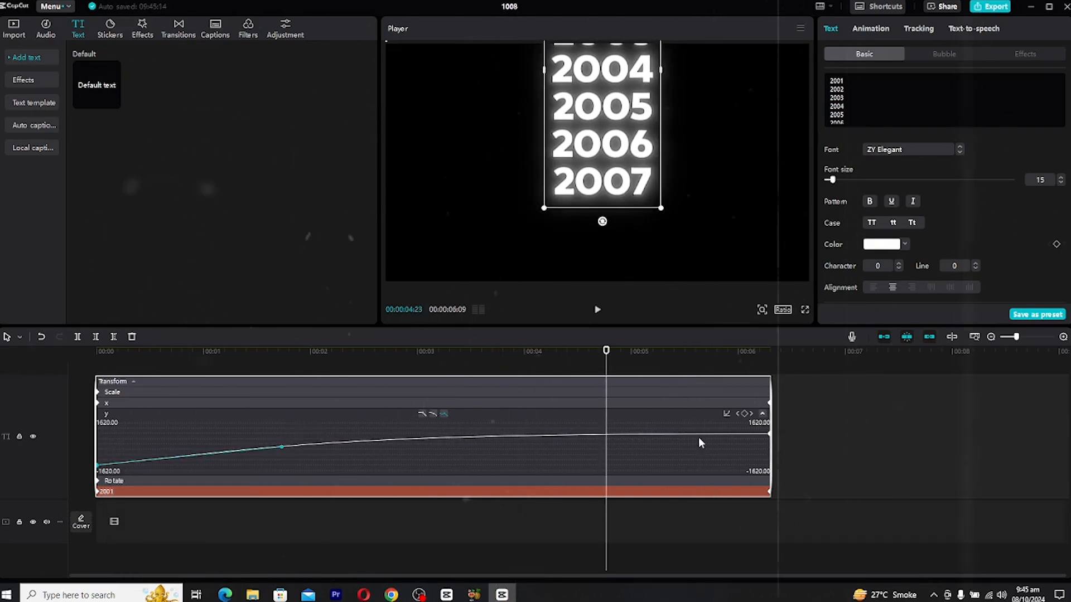
drag(280, 446, 325, 435)
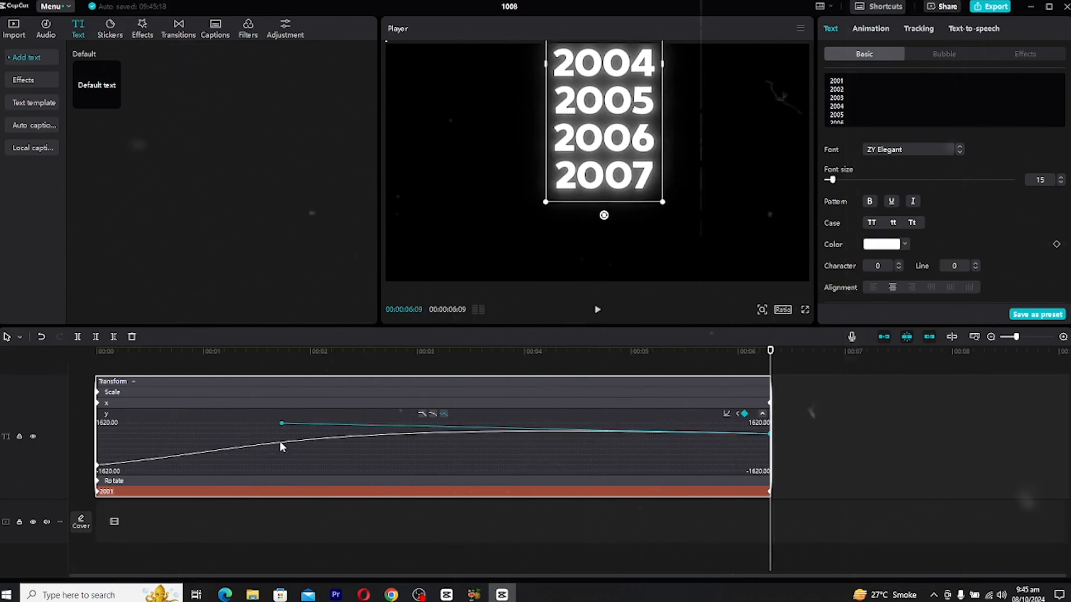
mouse_move(239, 440)
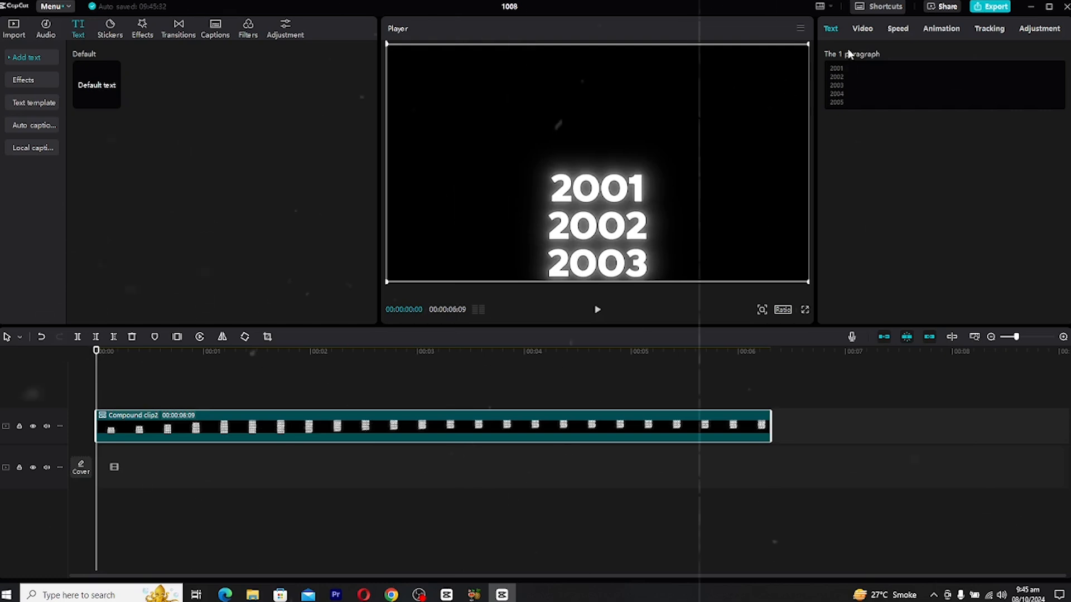
Step: Add a Rectangle mask to the compound clip and scrub to the end to check it
click(862, 28)
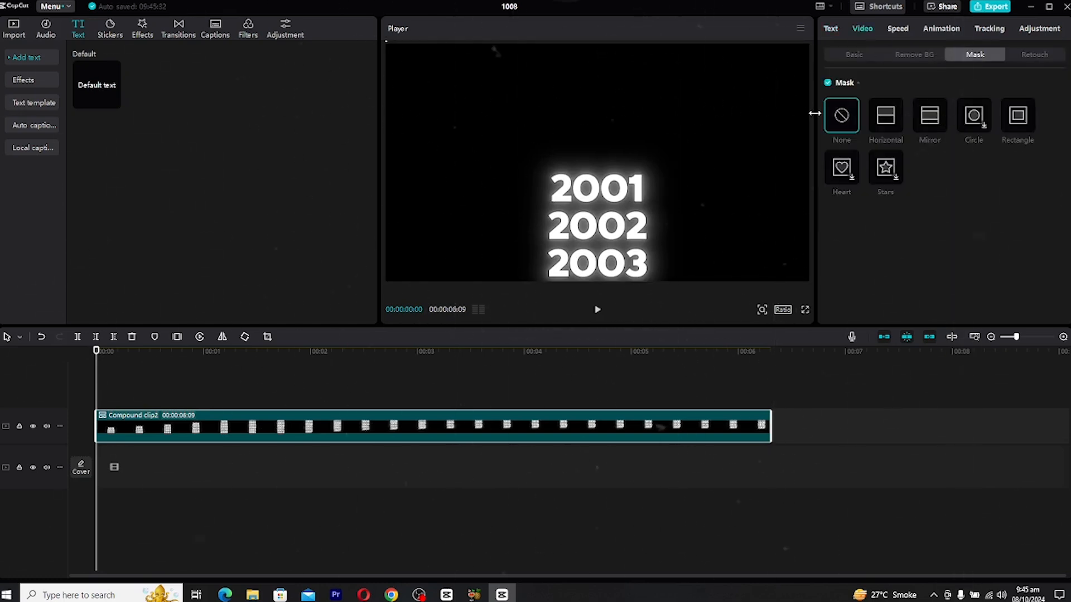
click(1017, 116)
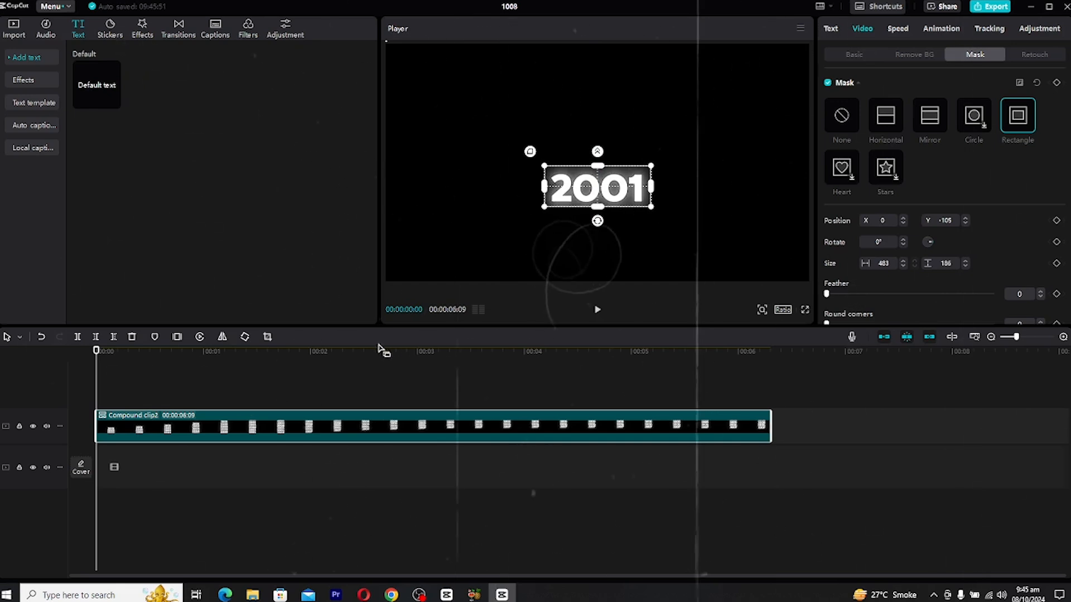
click(752, 350)
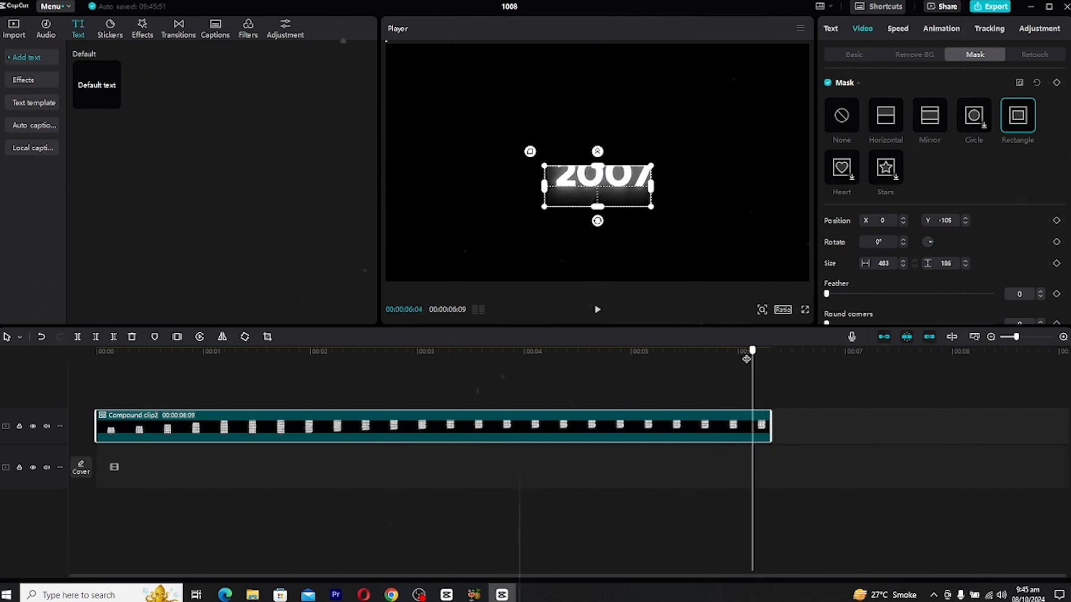
click(406, 350)
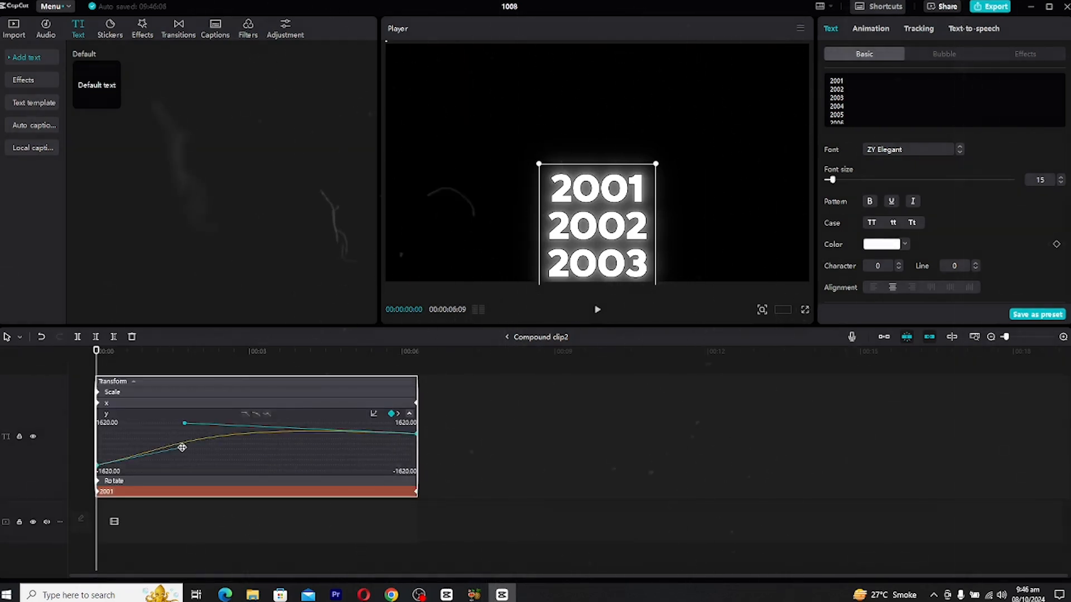
Step: Drag the Y keyframe Bezier handle to reshape the ease, then return to the main timeline
drag(182, 447, 226, 429)
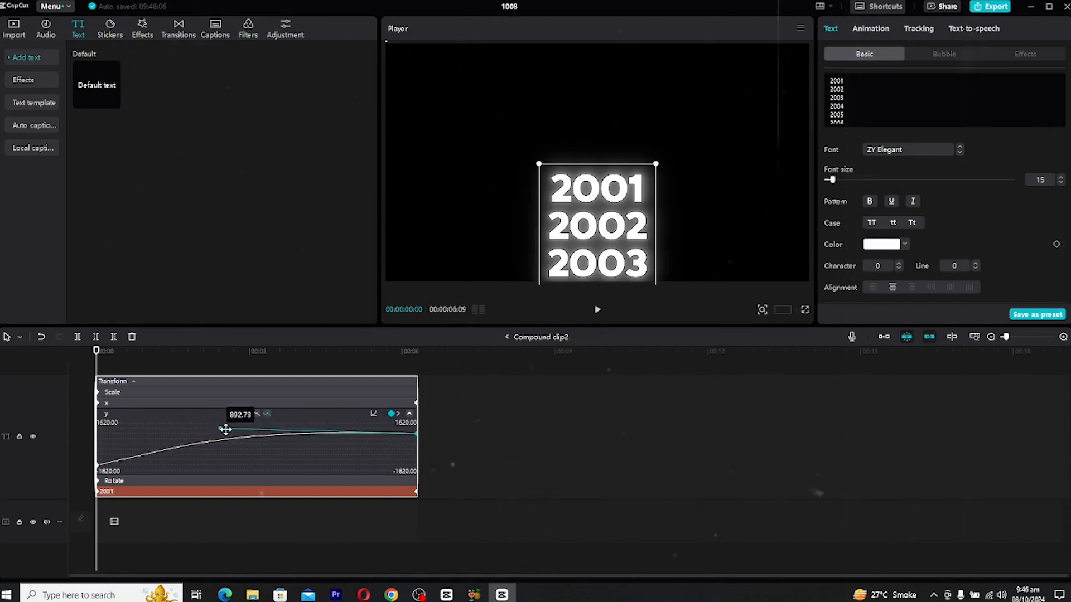
click(596, 310)
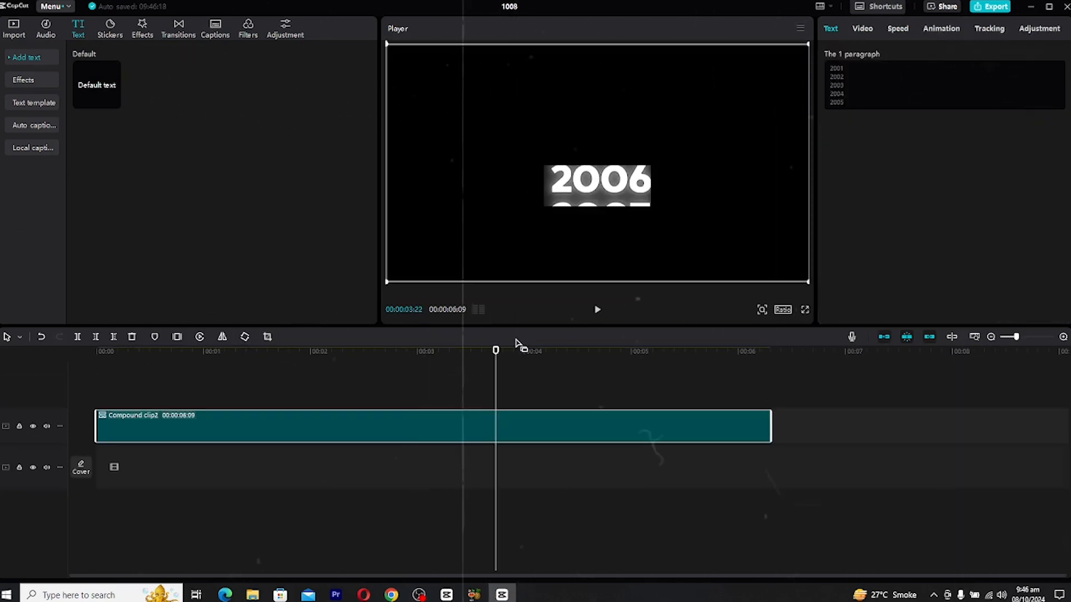
Step: Set the compound clip's rectangle mask Feather to 12
click(862, 28)
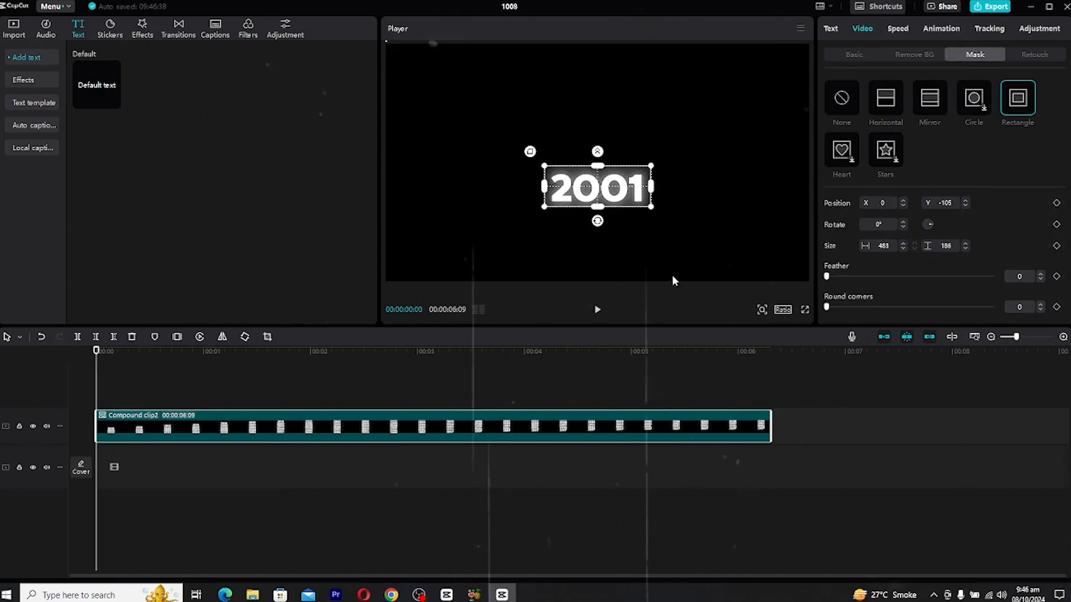
drag(827, 276, 859, 276)
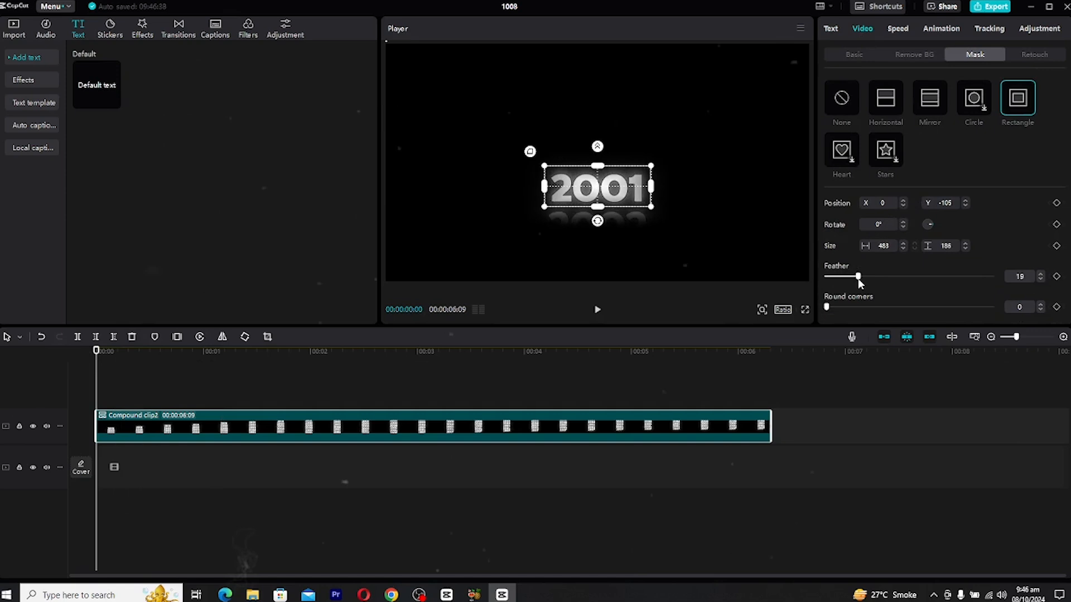
drag(858, 277, 852, 276)
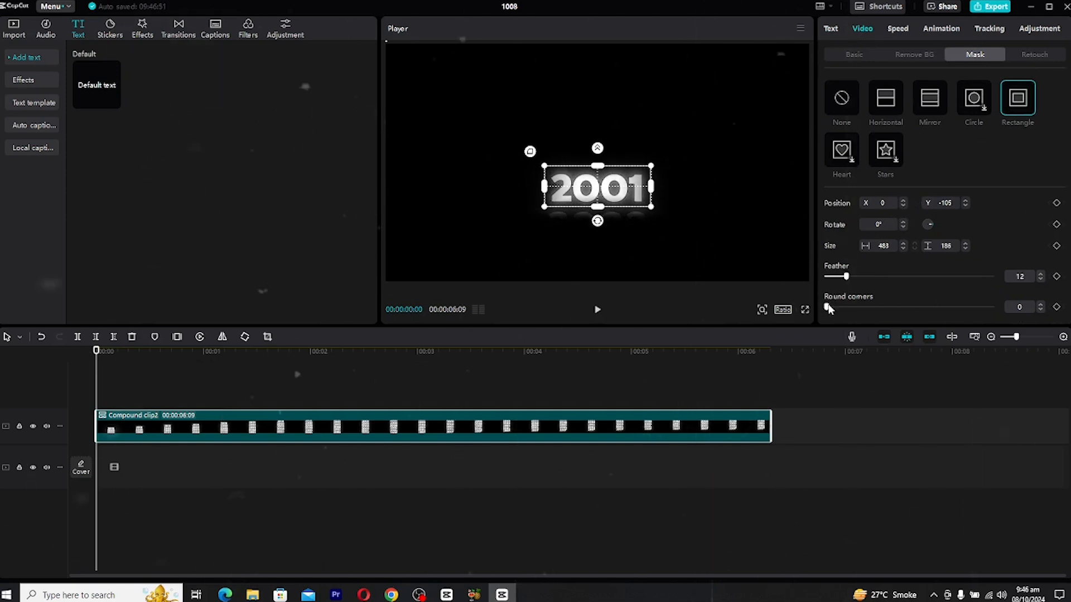
drag(830, 306, 891, 306)
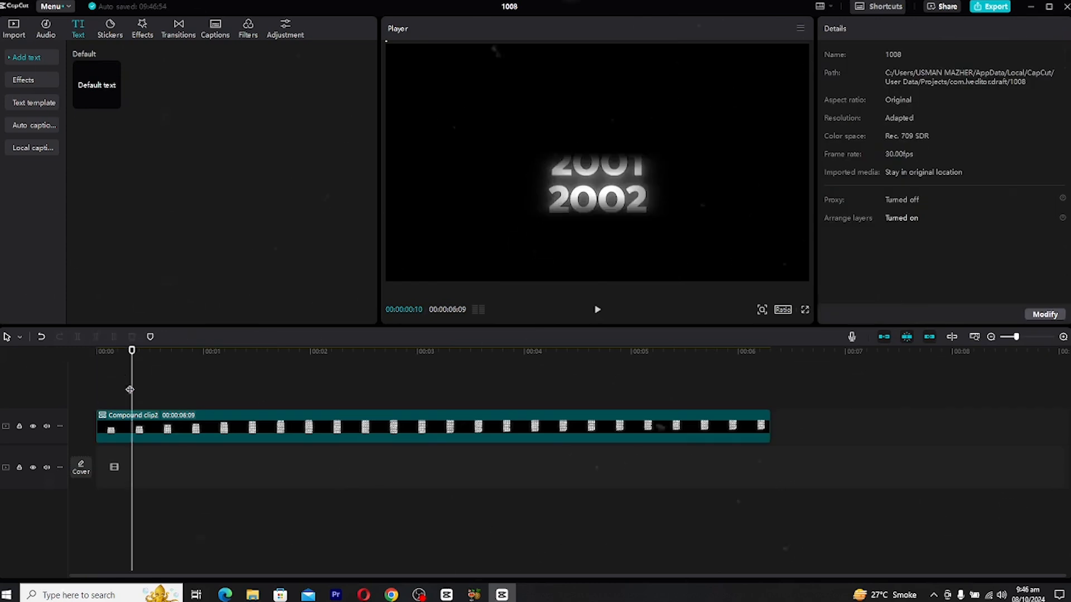
Step: Preview the feathered, masked years clip, then open the Video effects library
click(597, 310)
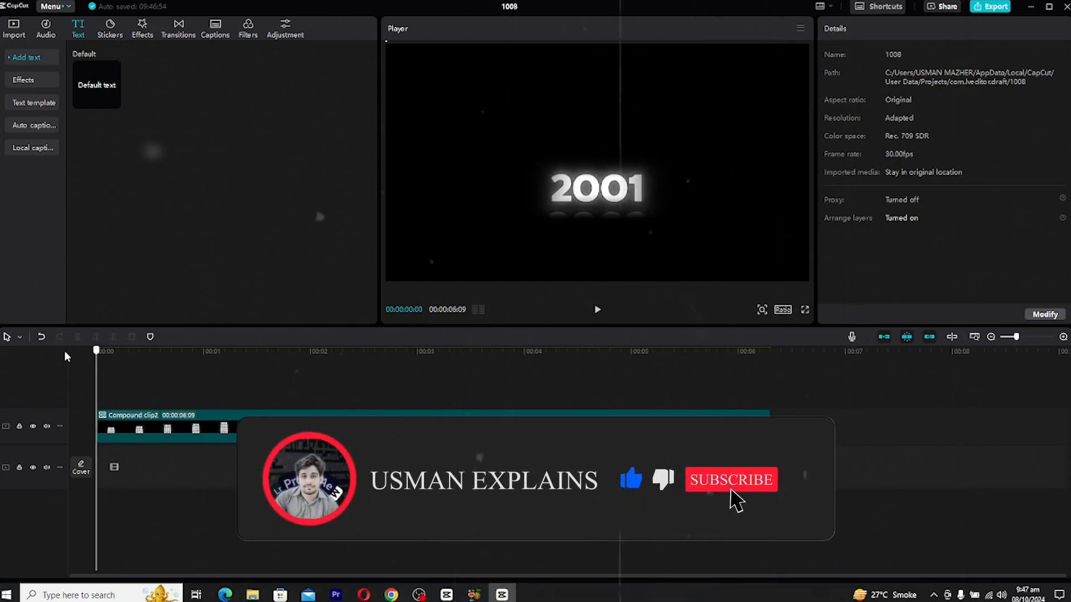
click(731, 479)
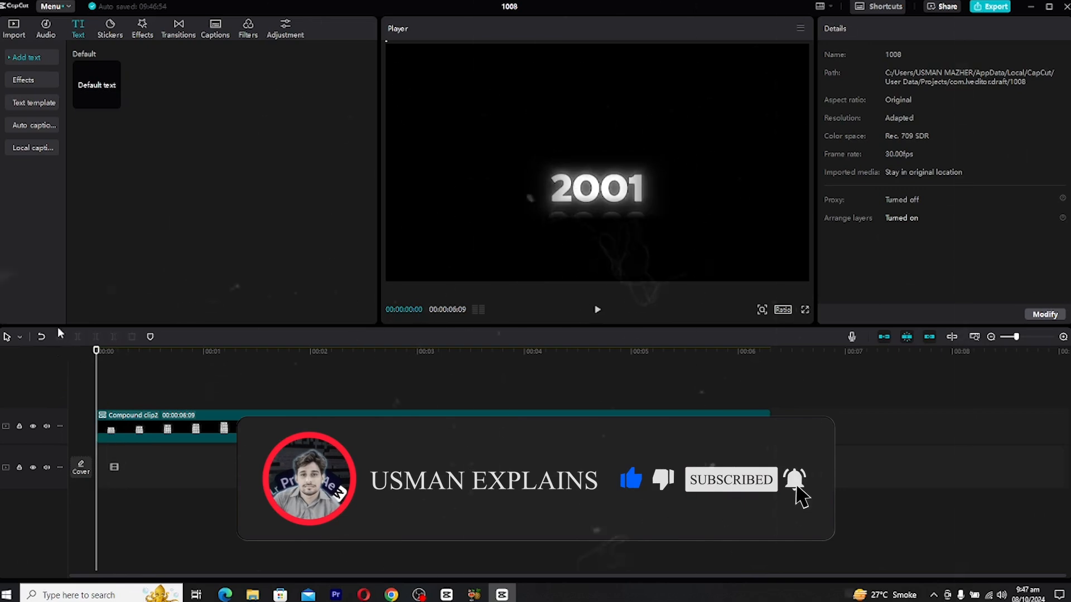
click(142, 28)
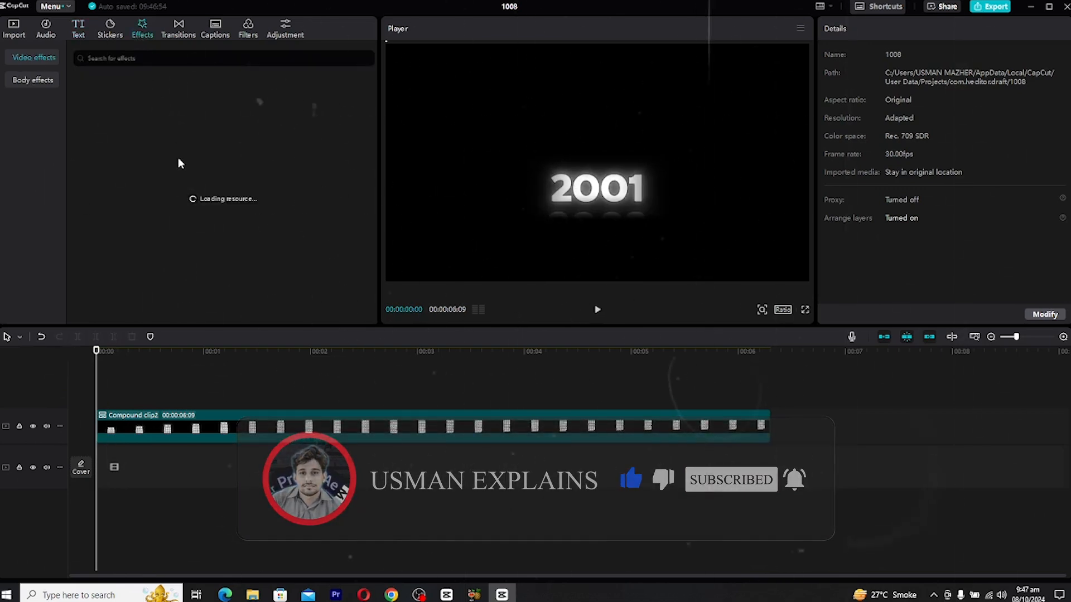